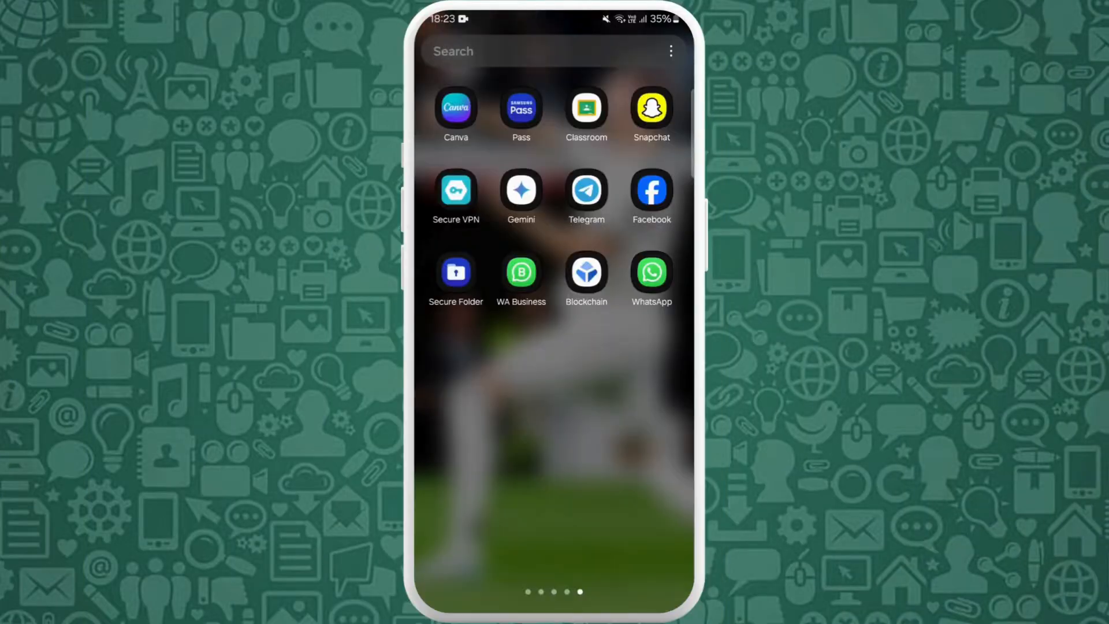
Step: Launch Chrome from the Android home screen to reach the Google start page
click(650, 272)
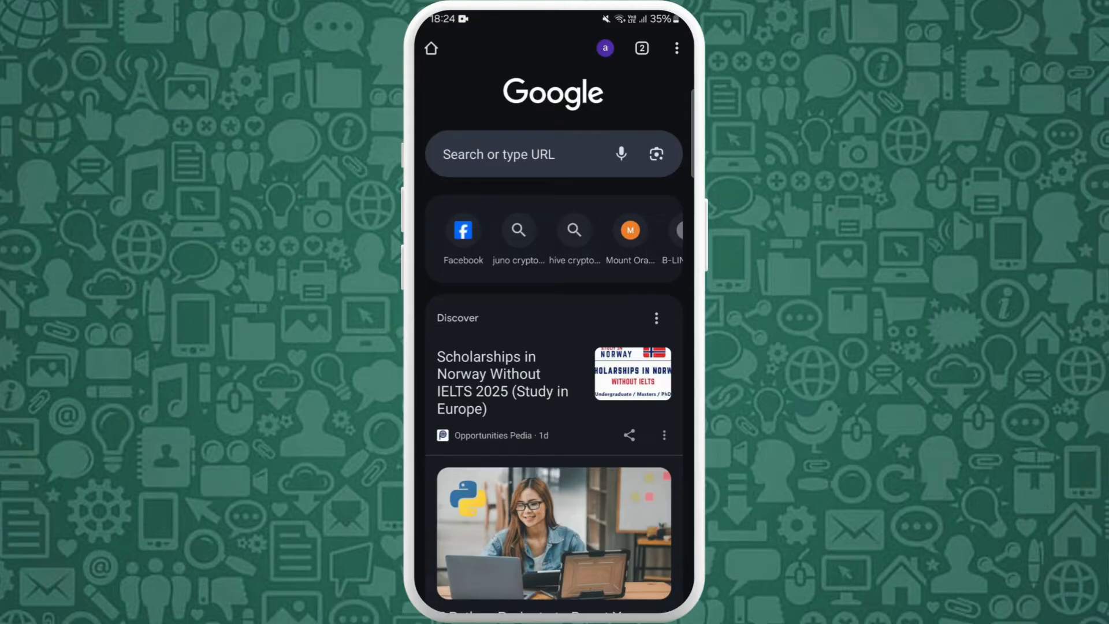
Step: Search 'online video compressor', open FreeConvert's Video Compressor, and choose upload From Device
click(524, 154)
text(online video compressor)
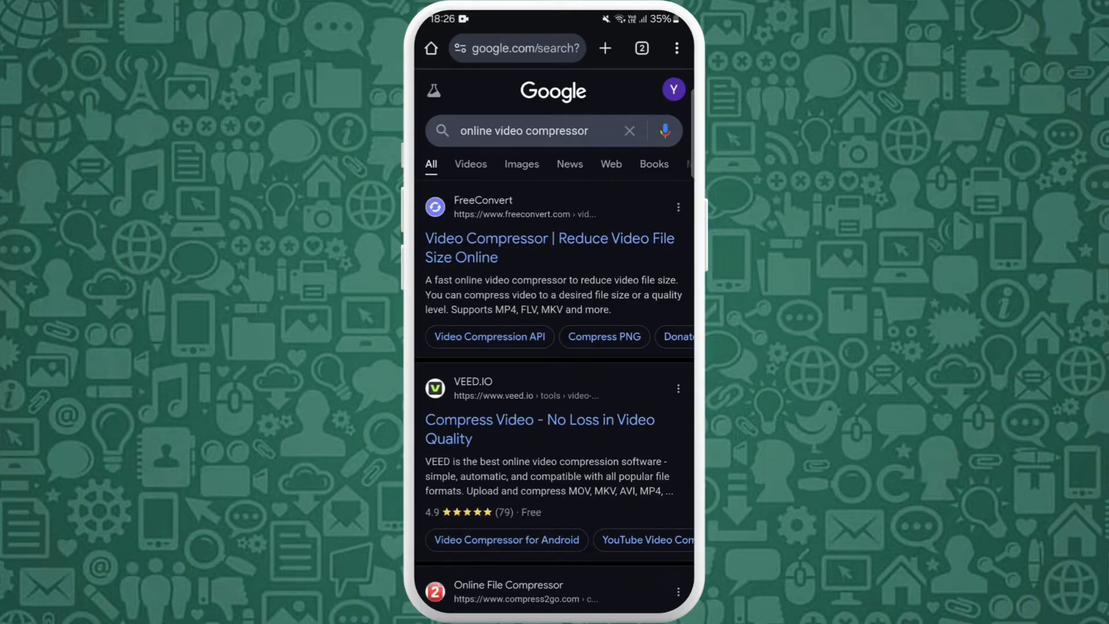
click(549, 248)
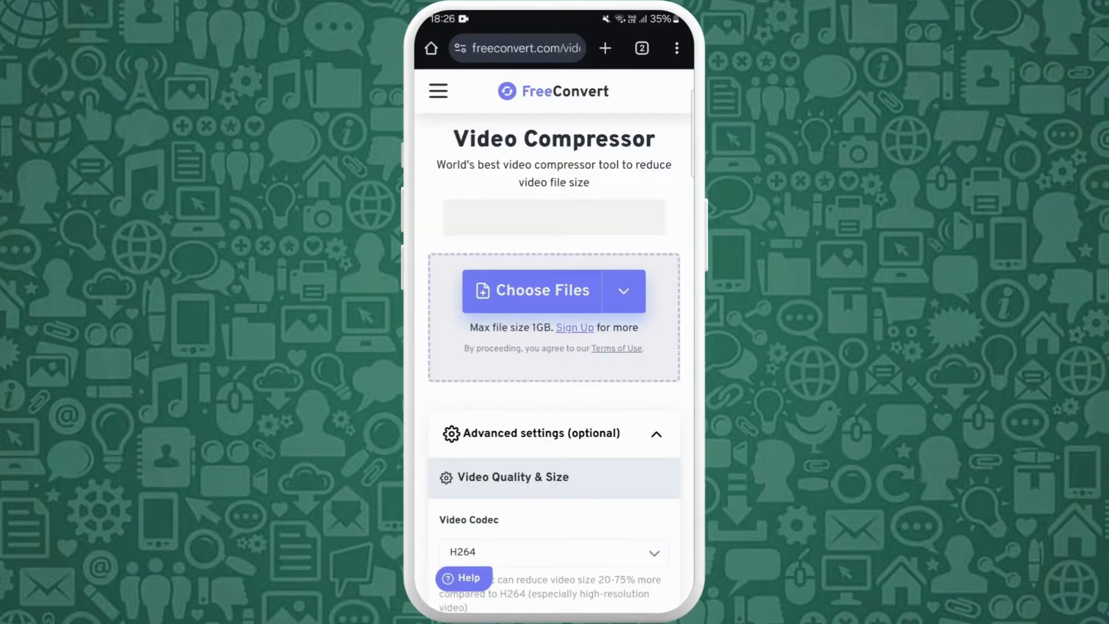
click(530, 290)
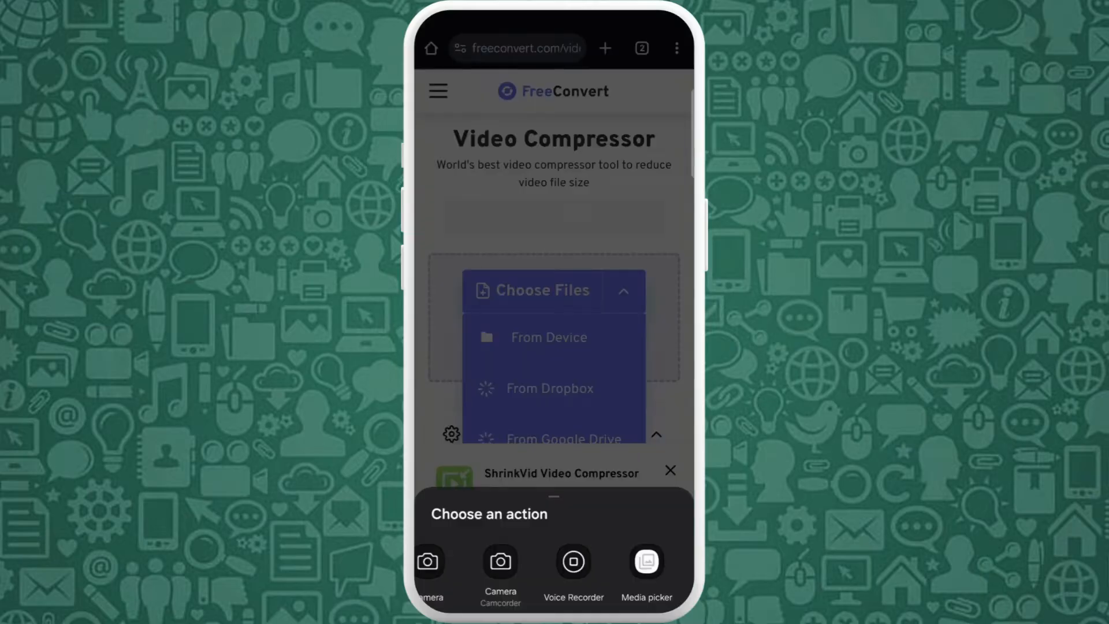
Step: Open the Files picker and scroll Recent files to find the 15 MB MP4 video
click(645, 561)
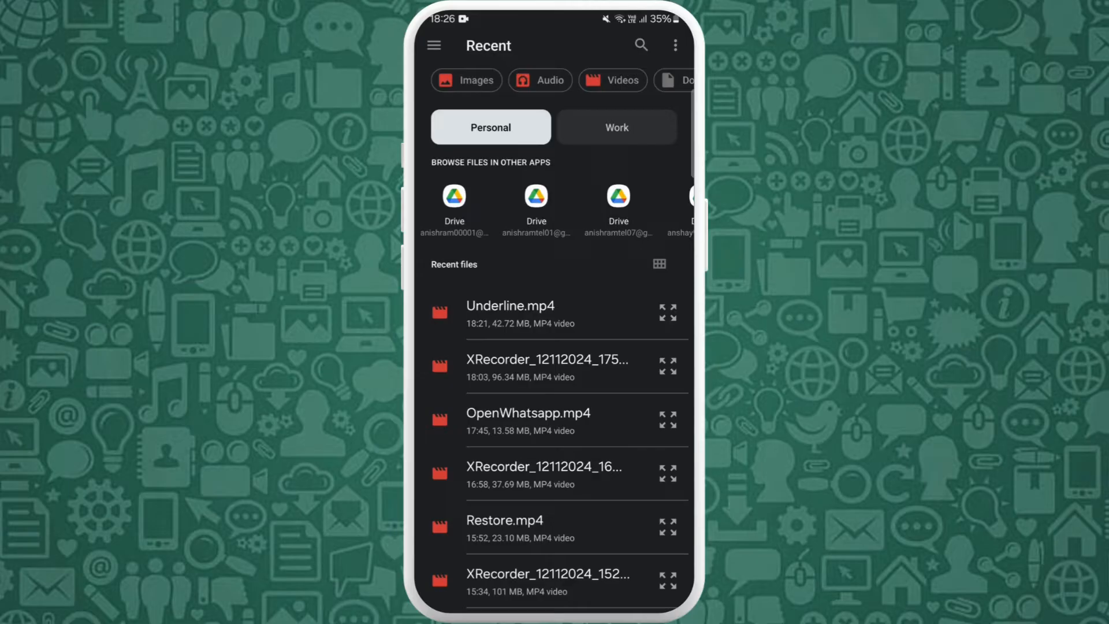
scroll(down, 3)
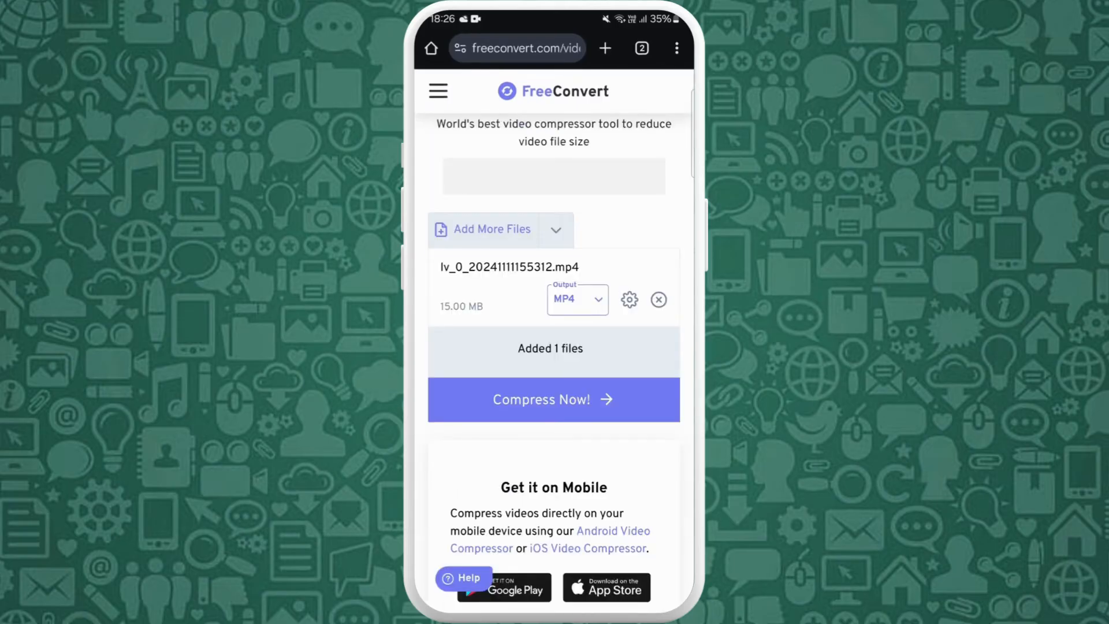
Step: Compress lv_0_20241111155312.mp4 and wait for the Compression Results page with Download
click(554, 399)
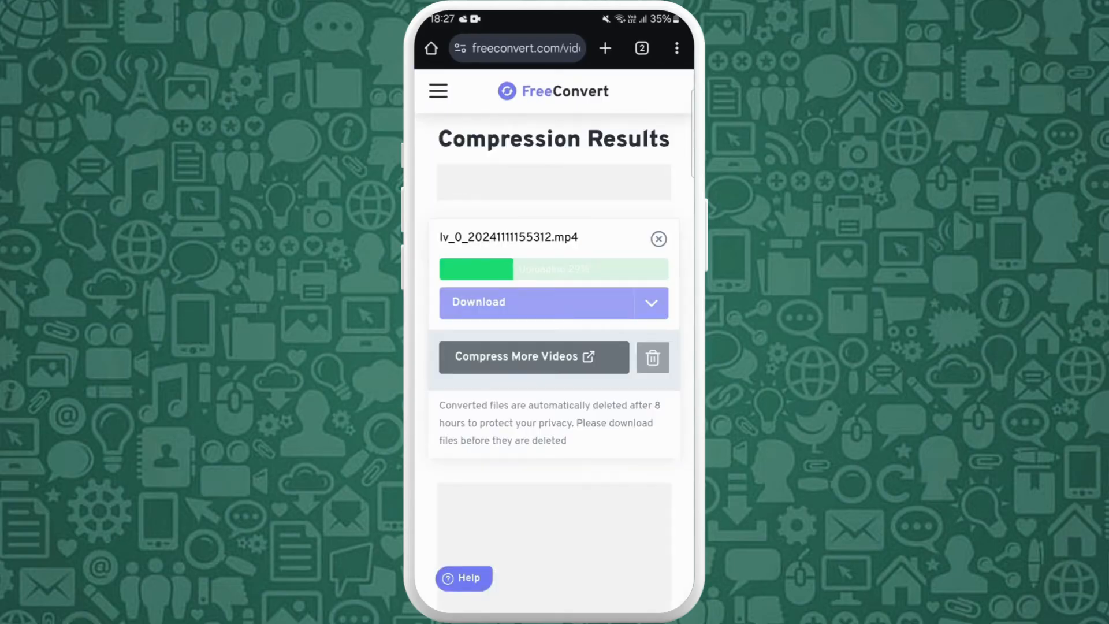